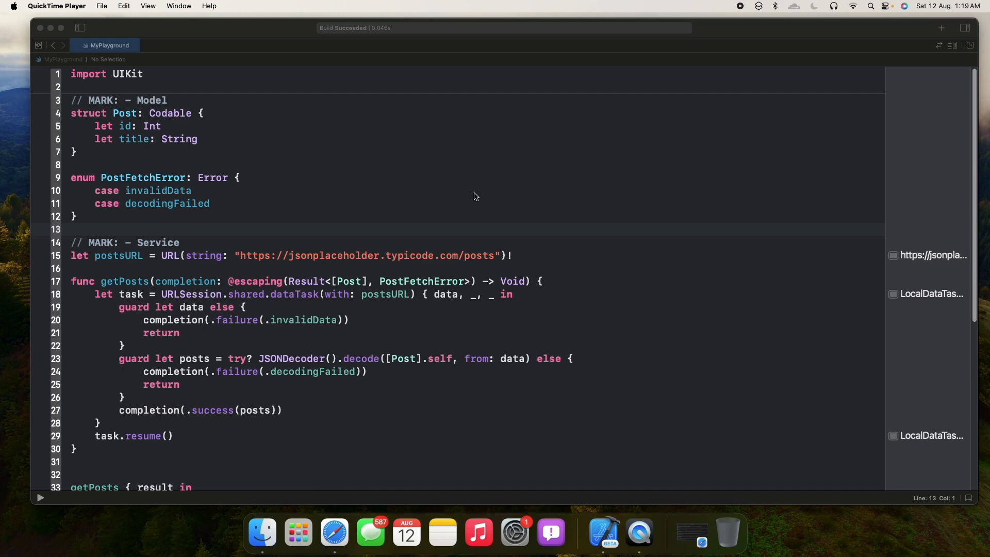
{"action": "mouse_move", "coordinate": [384, 297]}
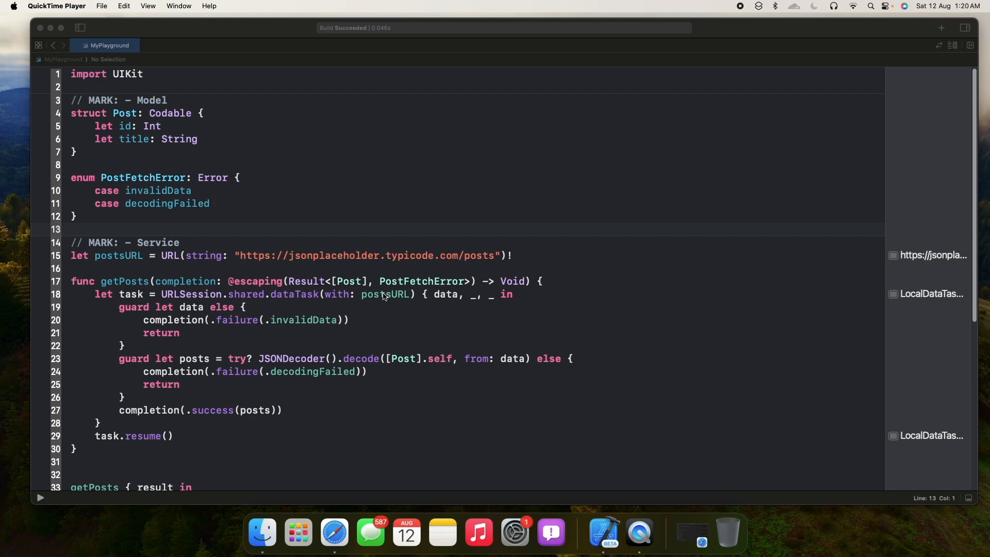
{"action": "mouse_move", "coordinate": [384, 305]}
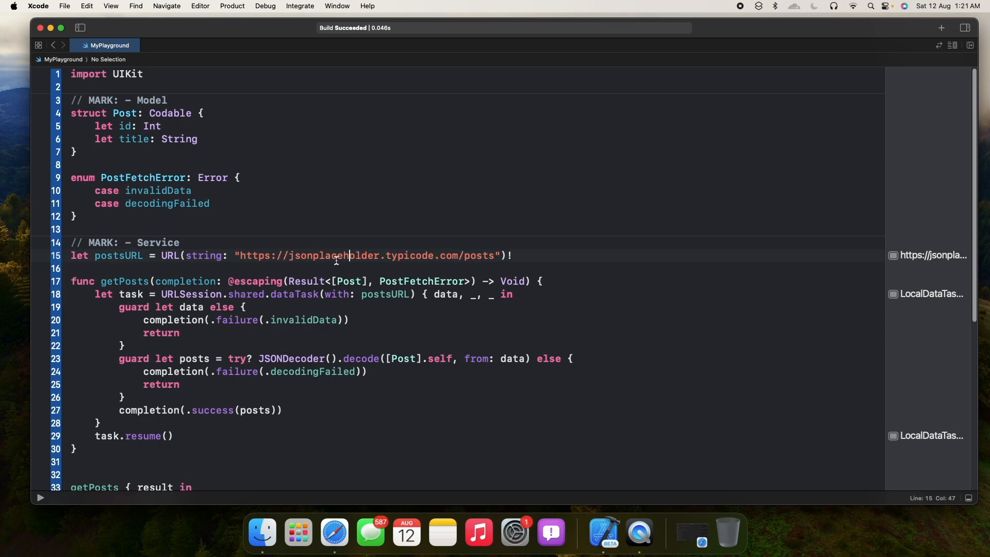
- Fold the PostFetchError enum so the getPosts call and its result switch are visible
{"action": "left_click", "coordinate": [344, 532]}
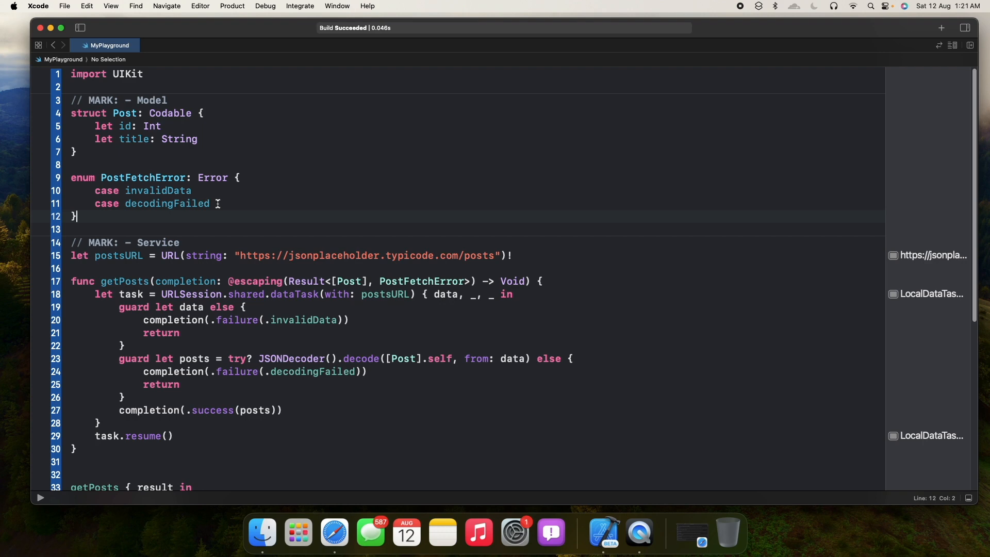
{"action": "mouse_move", "coordinate": [125, 190]}
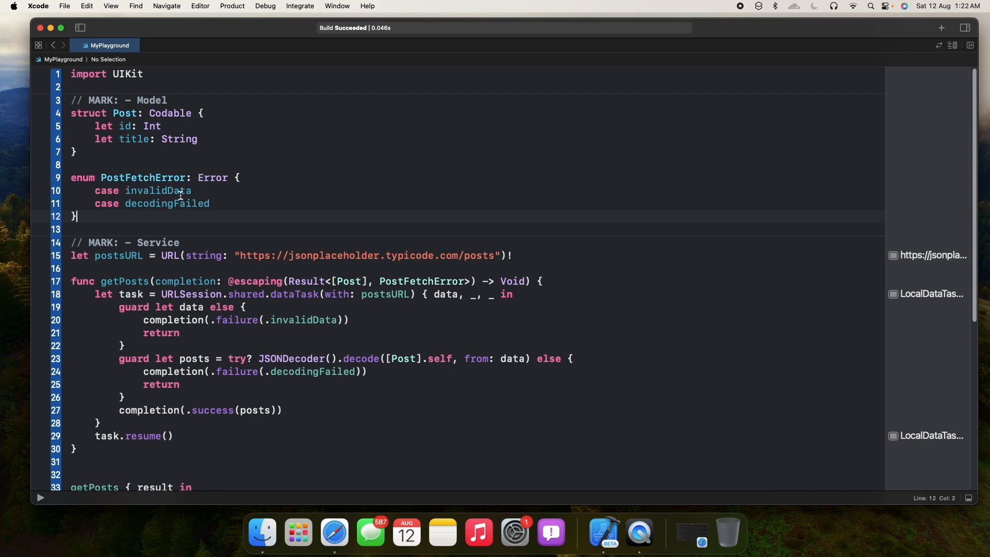
{"action": "scroll", "scroll_direction": "down", "scroll_amount": 3}
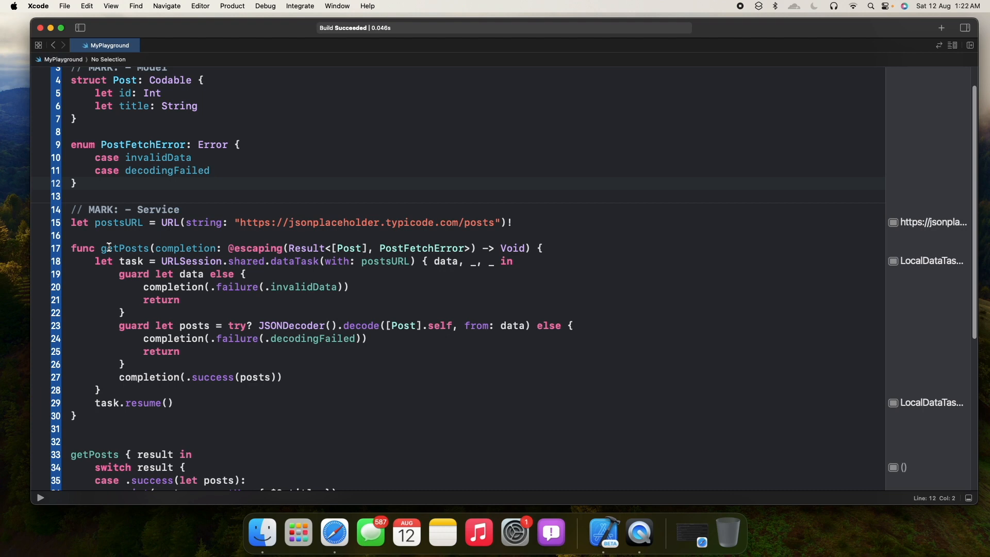
{"action": "mouse_move", "coordinate": [348, 245]}
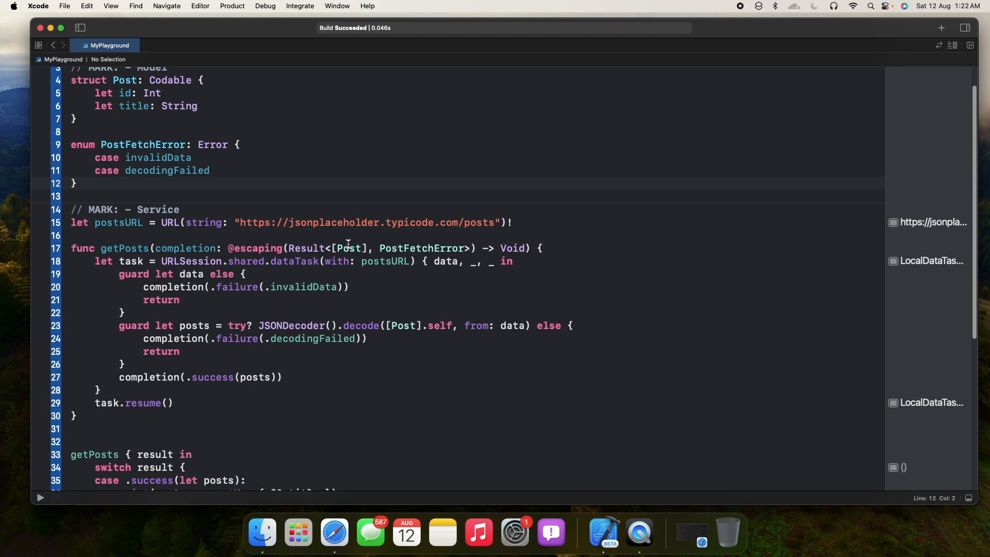
{"action": "mouse_move", "coordinate": [390, 249]}
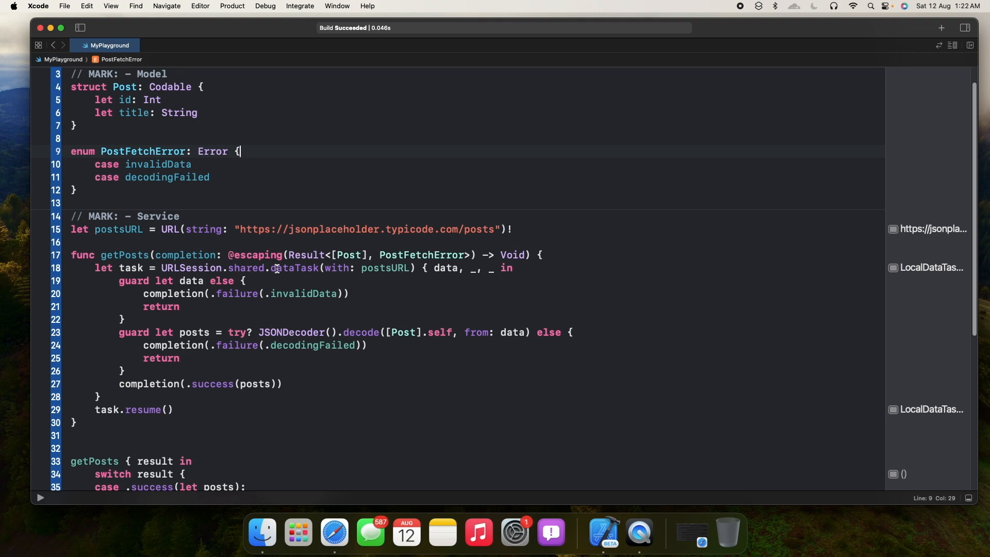
{"action": "mouse_move", "coordinate": [430, 249]}
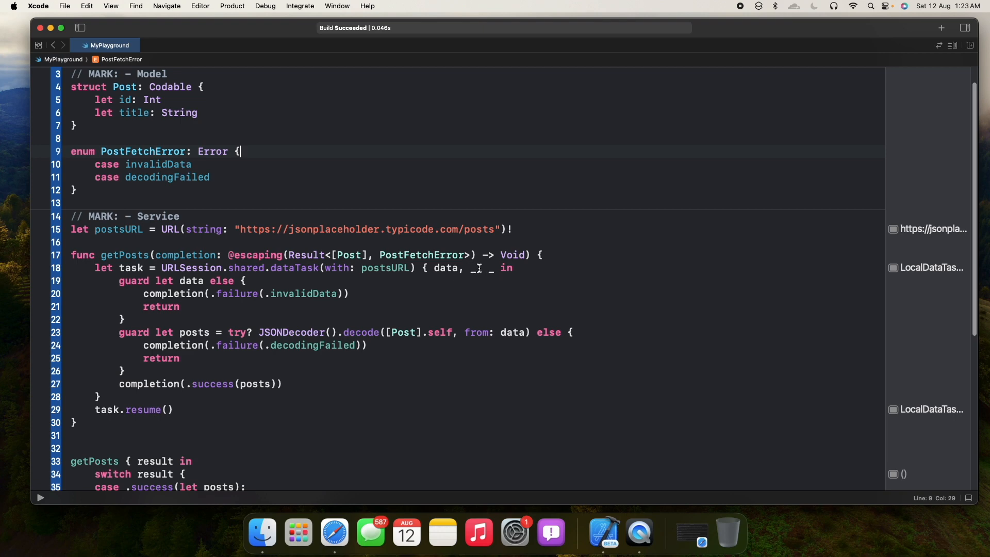
{"action": "mouse_move", "coordinate": [489, 268]}
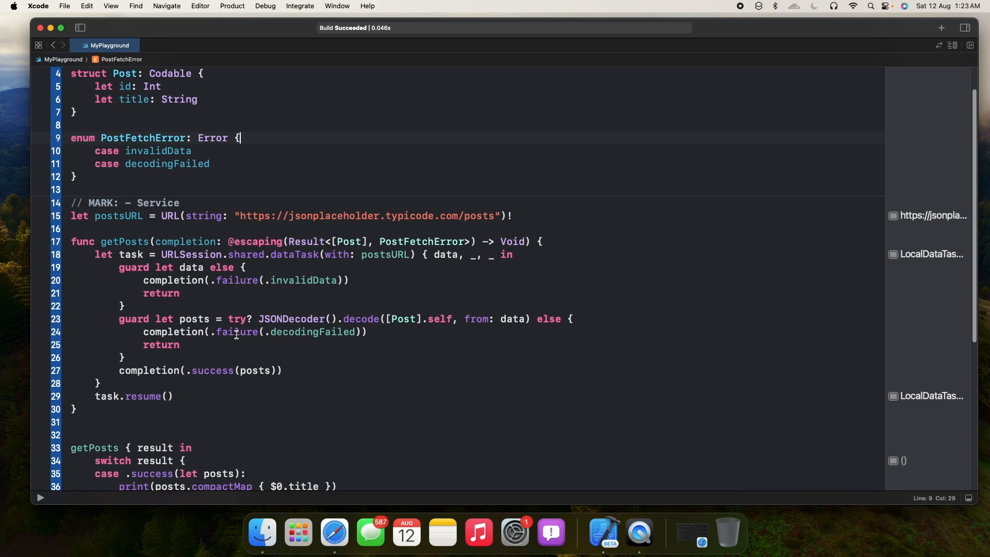
{"action": "mouse_move", "coordinate": [262, 352]}
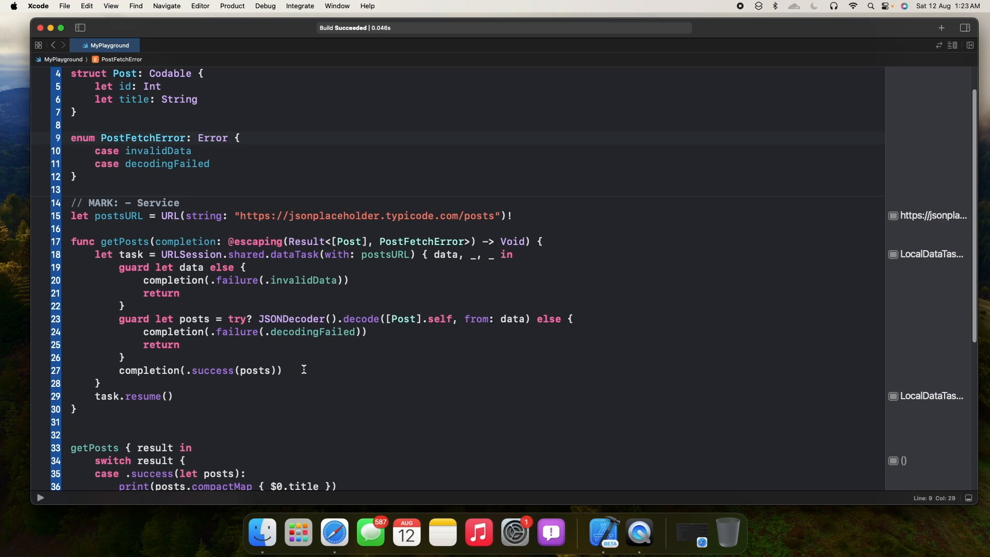
{"action": "mouse_move", "coordinate": [255, 364]}
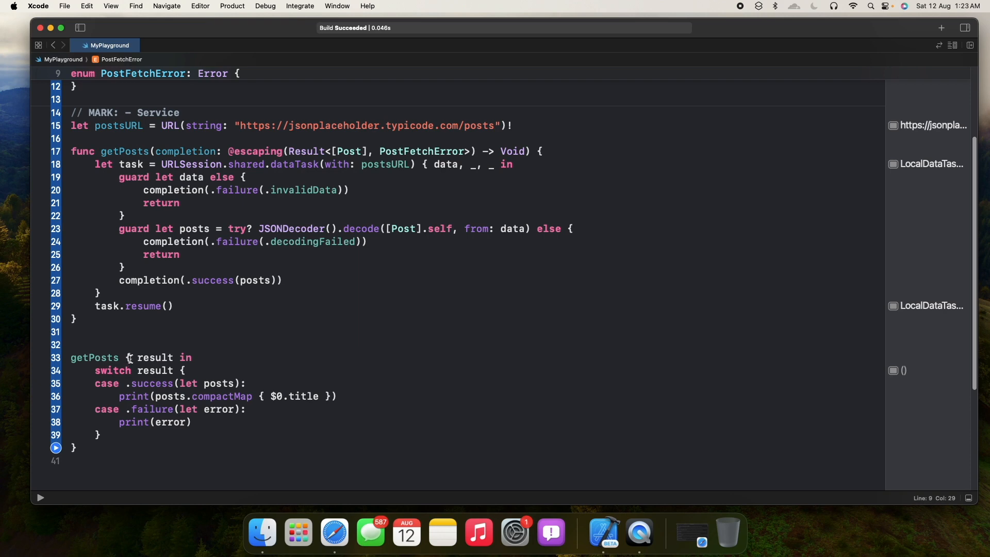
{"action": "mouse_move", "coordinate": [187, 377]}
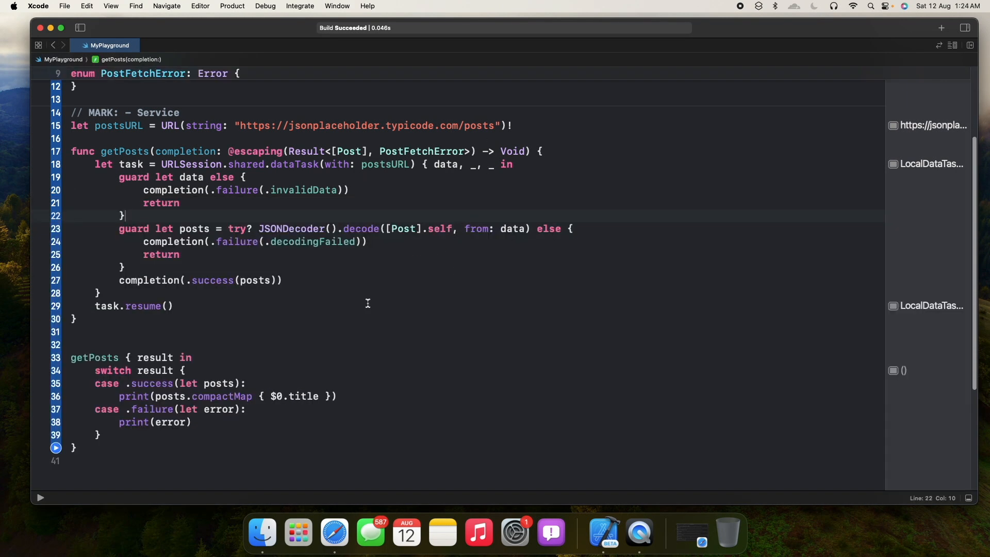
{"action": "mouse_move", "coordinate": [435, 266]}
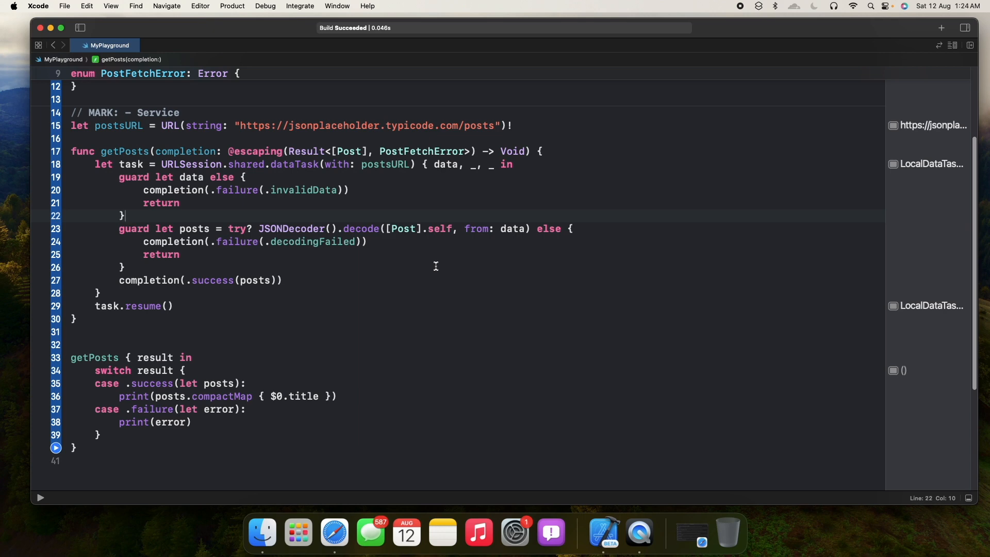
{"action": "mouse_move", "coordinate": [359, 211]}
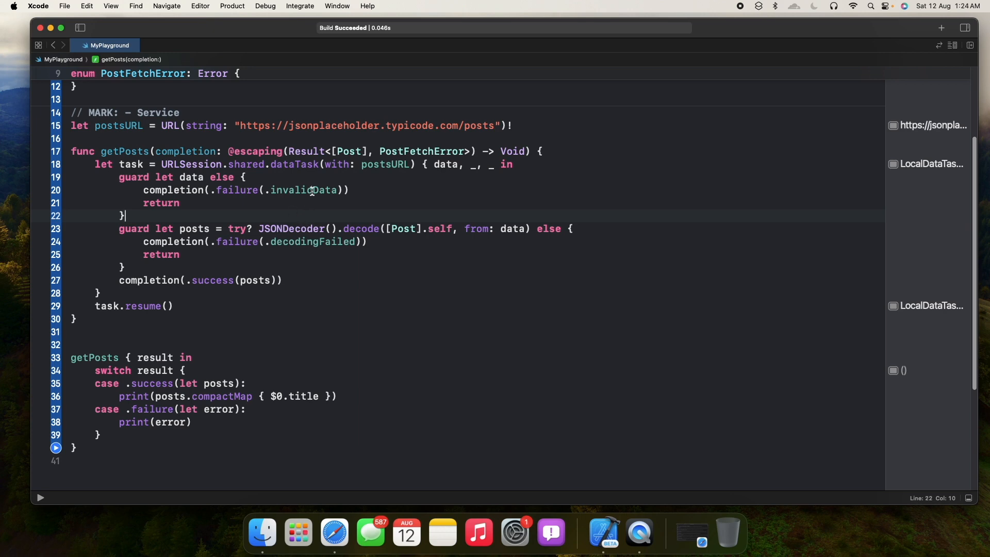
{"action": "mouse_move", "coordinate": [453, 210]}
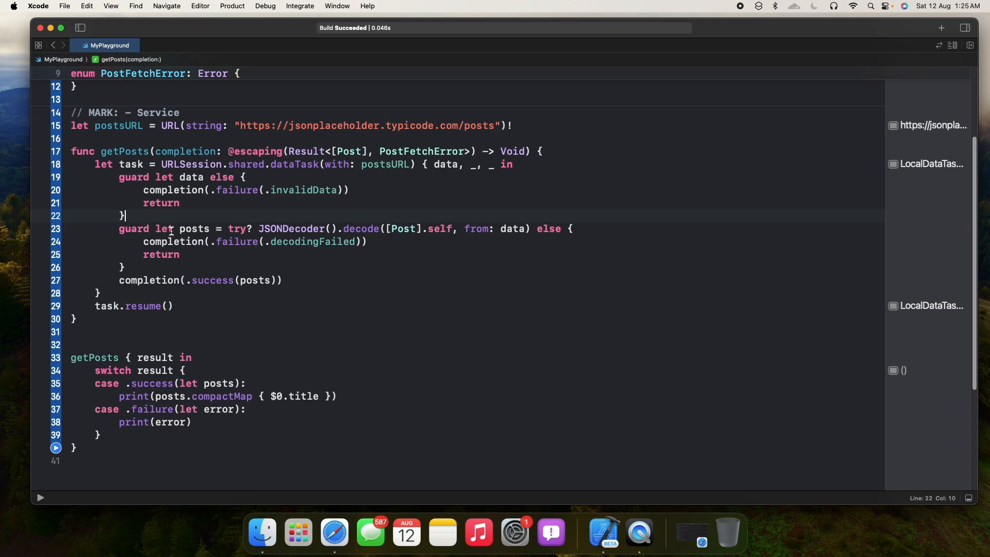
{"action": "mouse_move", "coordinate": [294, 246]}
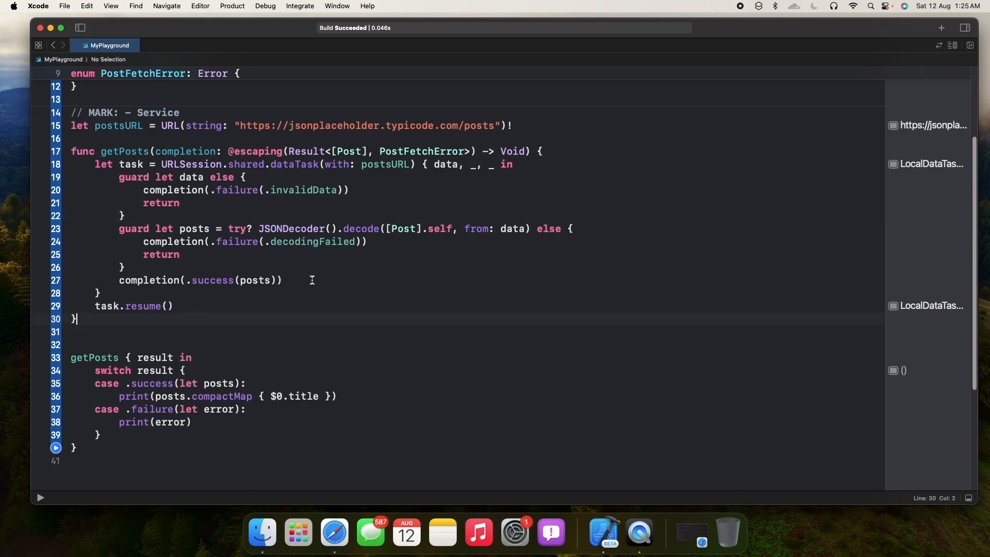
{"action": "mouse_move", "coordinate": [176, 164]}
{"action": "type", "text": "func posts() async throws -> [Post] {"}
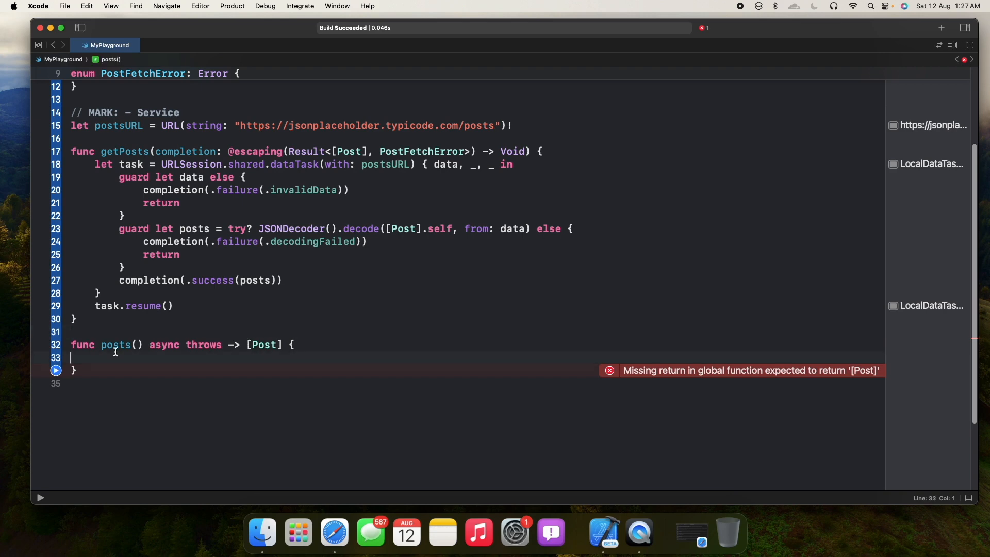
- Write let (data, response) = try await URLSession.shared.data(from: postsURL) inside posts()
{"action": "type", "text": "let (data, response) = try await URLSession.shared.data(from: postsURL"}
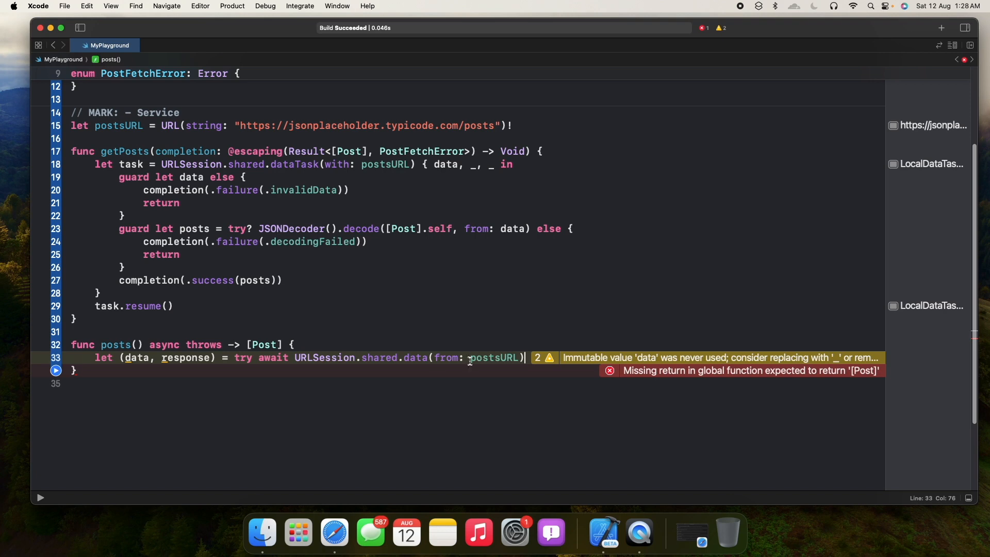
{"action": "mouse_move", "coordinate": [97, 128]}
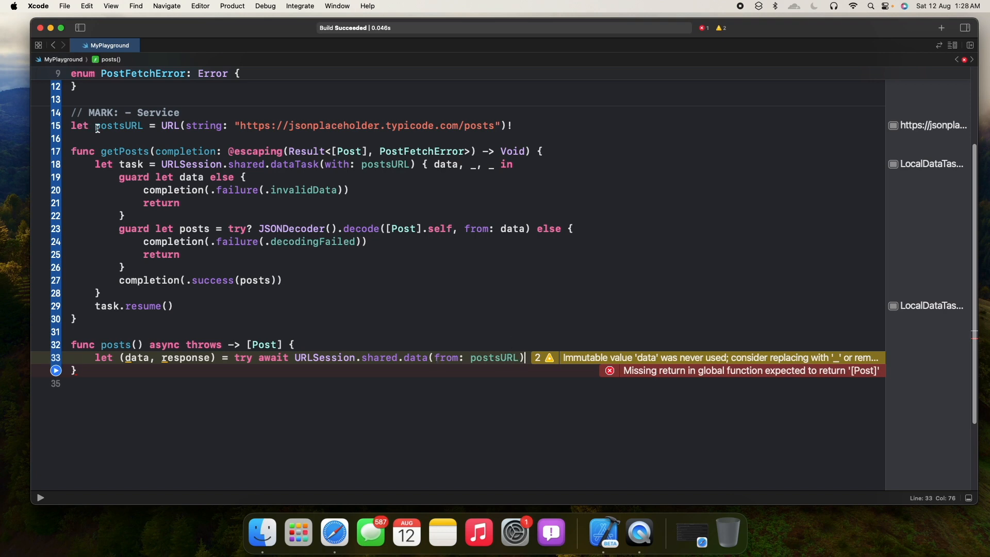
{"action": "mouse_move", "coordinate": [229, 350]}
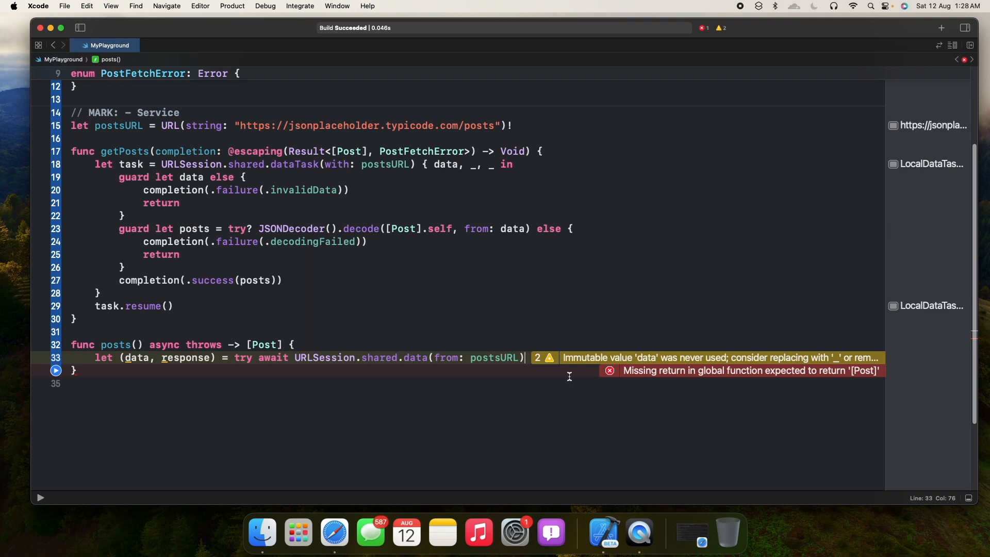
- Replace response with _, decode data into [Post] via JSONDecoder, and return posts
{"action": "double_click", "coordinate": [186, 358]}
{"action": "type", "text": "_"}
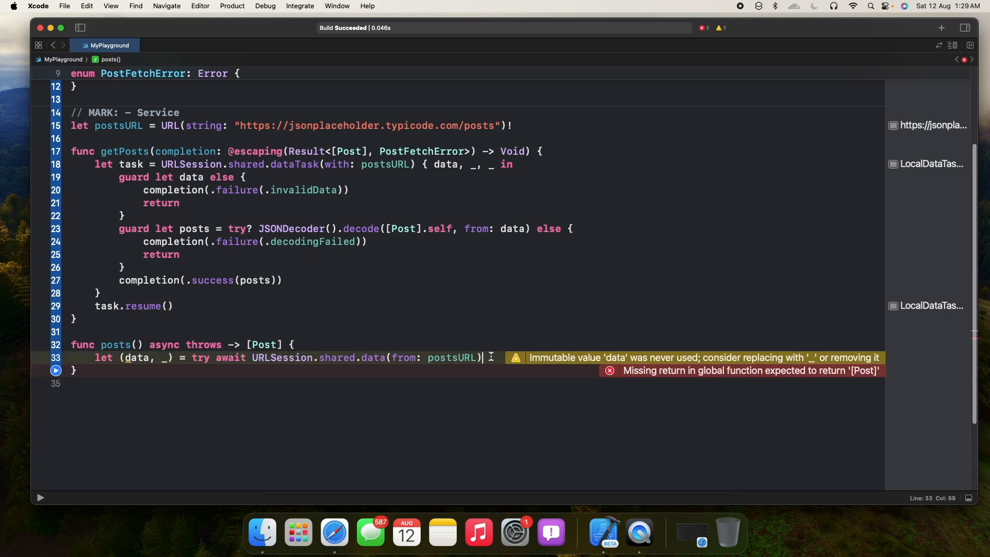
{"action": "type", "text": "let posts"}
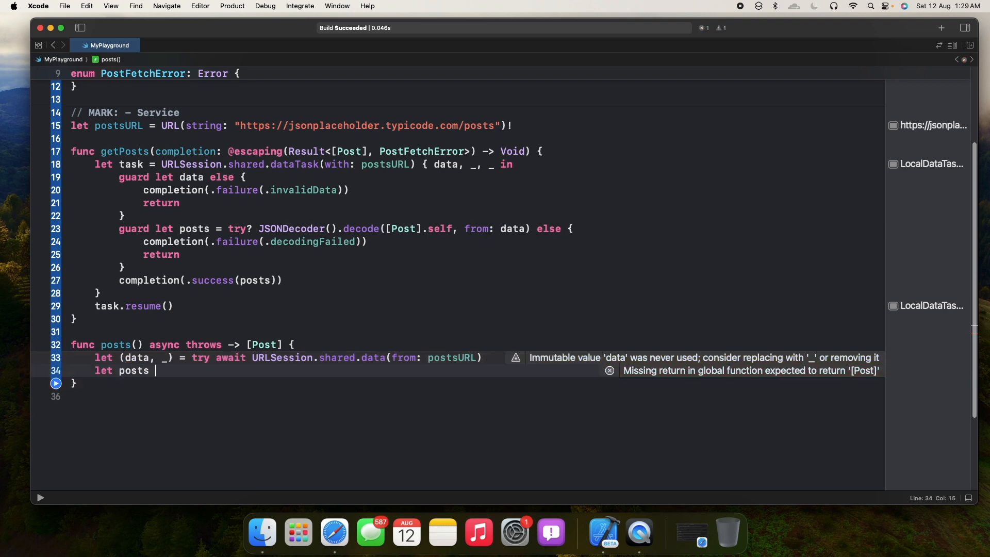
{"action": "type", "text": "= try JSONDecoder().decode([Post].self, from: data)"}
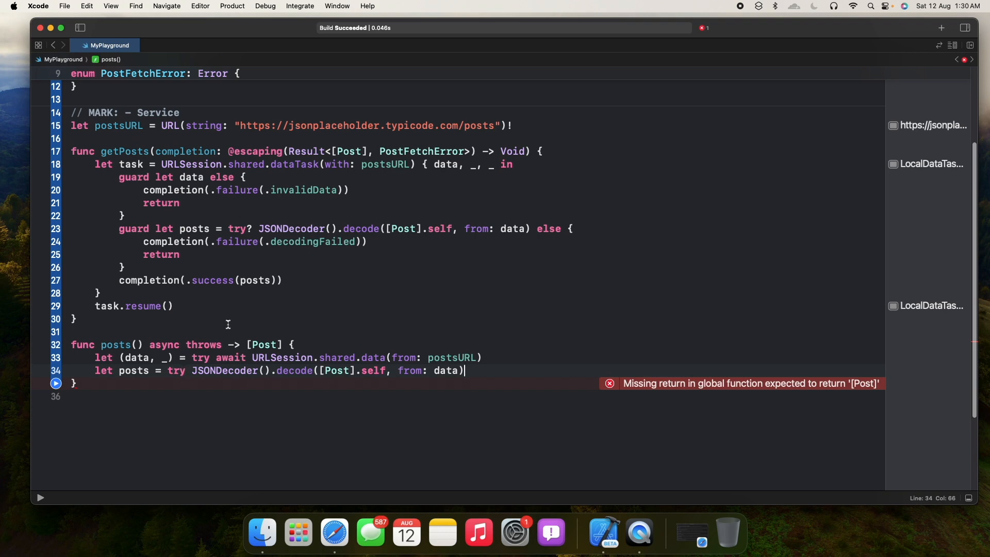
{"action": "type", "text": "return posts"}
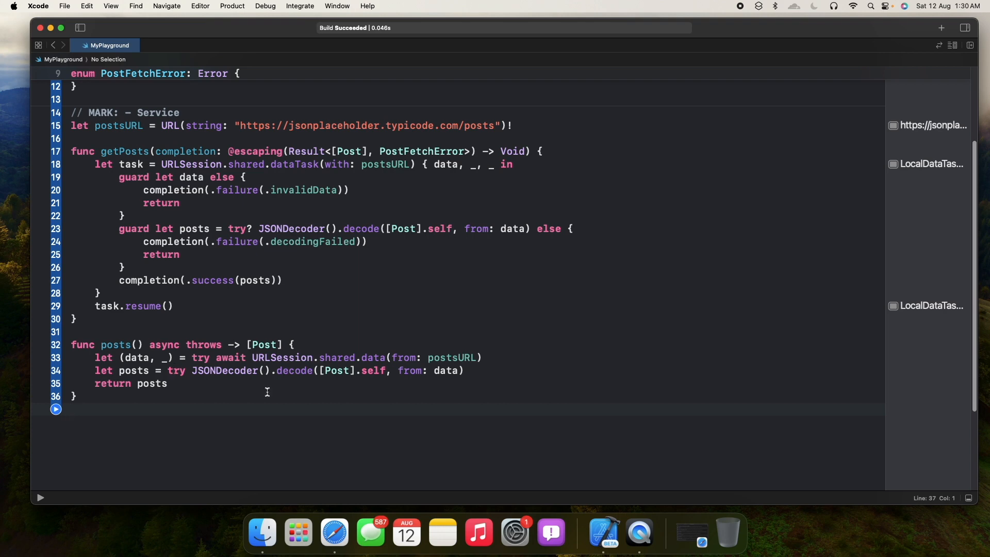
{"action": "mouse_move", "coordinate": [253, 294]}
{"action": "type", "text": "do {"}
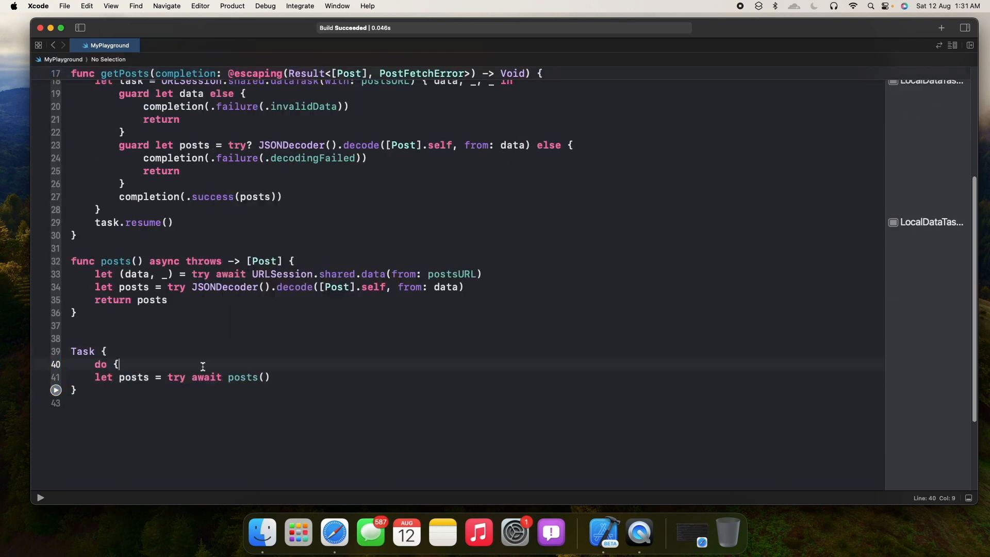
- Wrap try await posts() in a Task do block with a catch let error clause
{"action": "type", "text": "} catch let error {"}
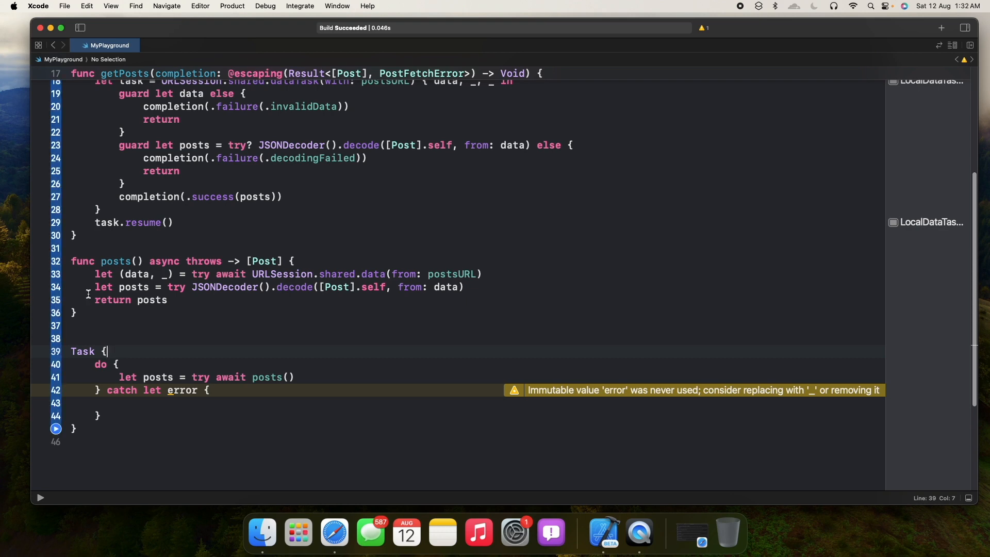
{"action": "mouse_move", "coordinate": [115, 340]}
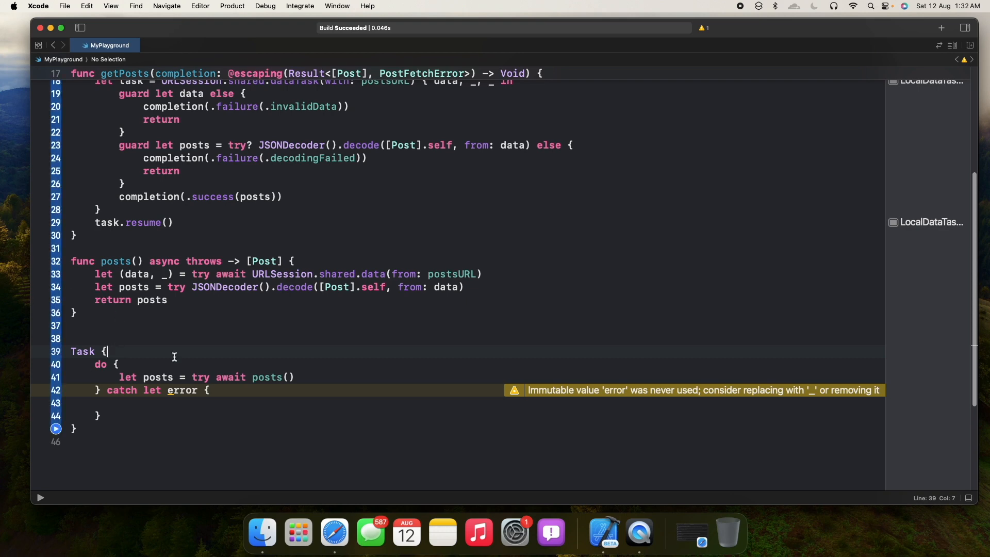
{"action": "mouse_move", "coordinate": [193, 261]}
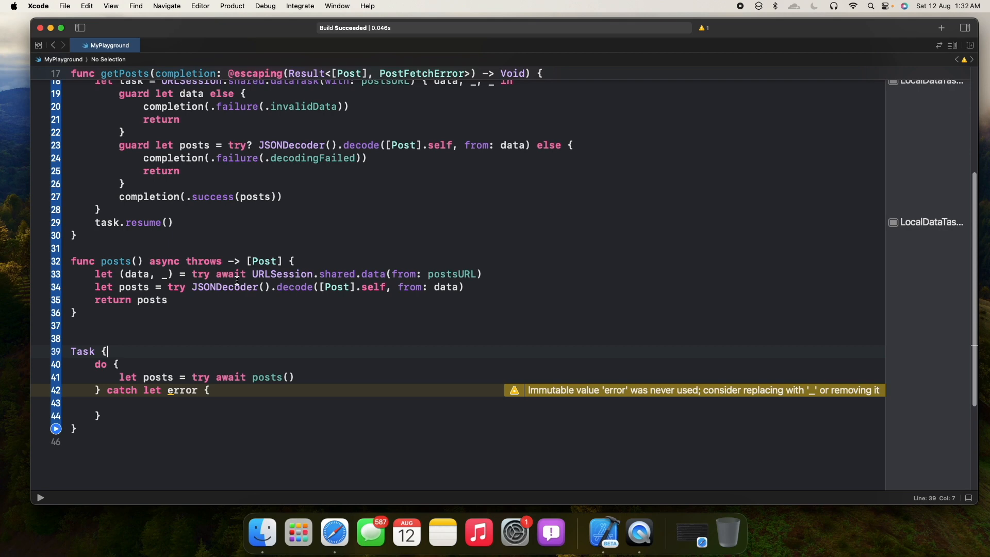
{"action": "mouse_move", "coordinate": [175, 390]}
{"action": "type", "text": "where error is PostFetchError "}
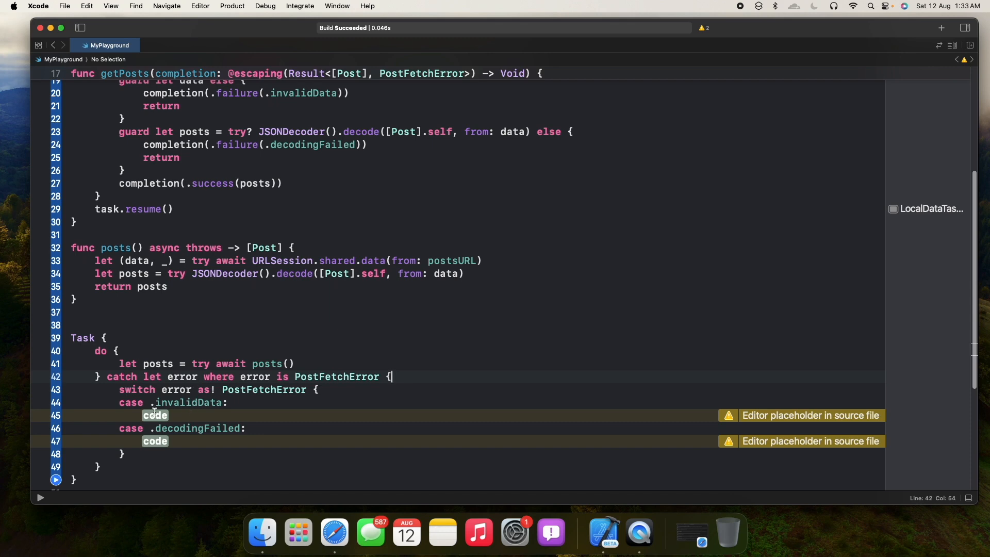
{"action": "mouse_move", "coordinate": [175, 442]}
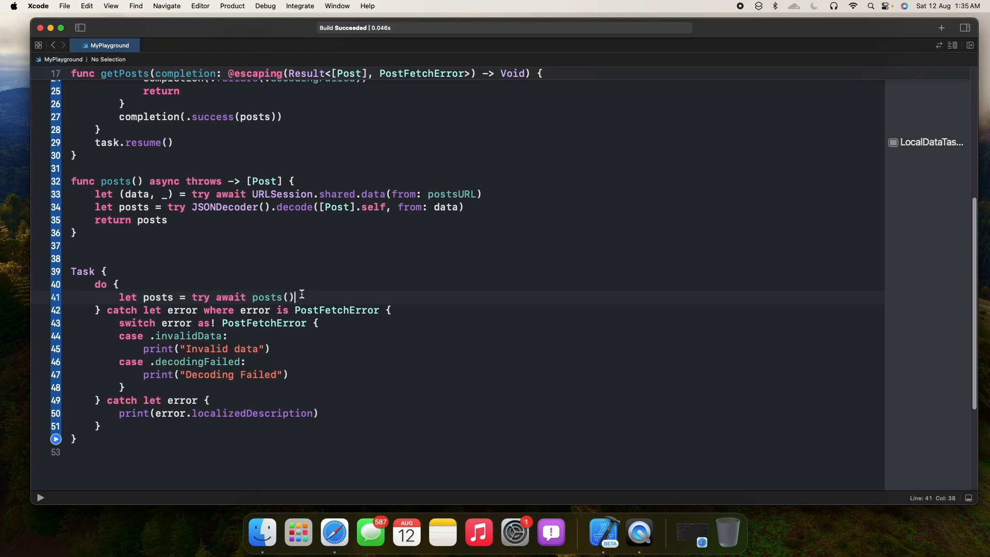
- Print posts.compactMap { $0.title } after the await and run the playground
{"action": "type", "text": "print(posts.compactMap { $0.title })"}
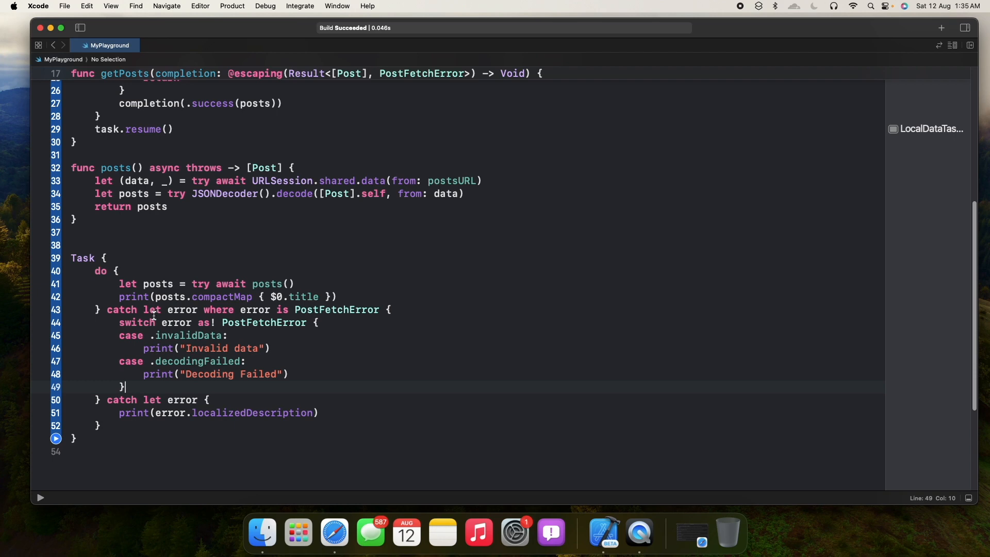
{"action": "mouse_move", "coordinate": [348, 289]}
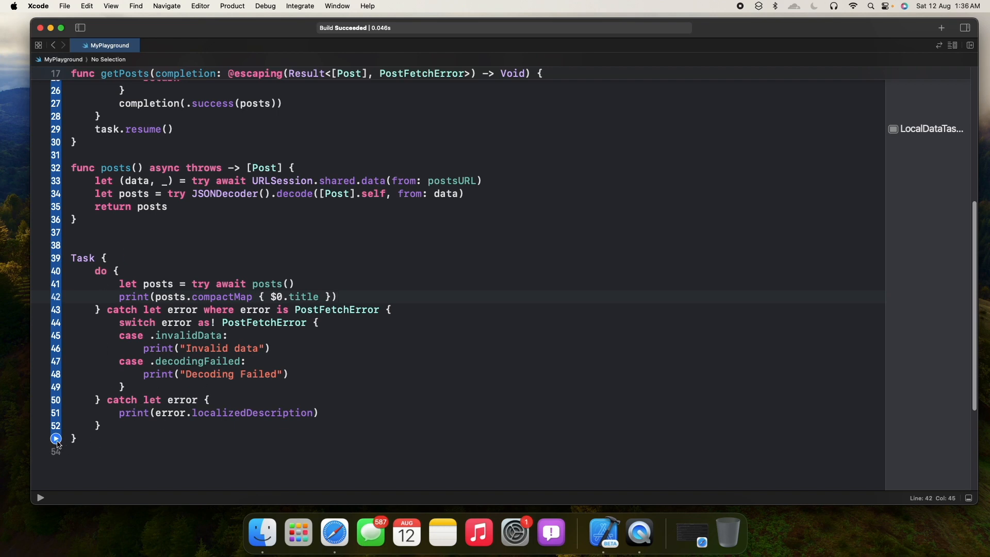
{"action": "left_click", "coordinate": [55, 440]}
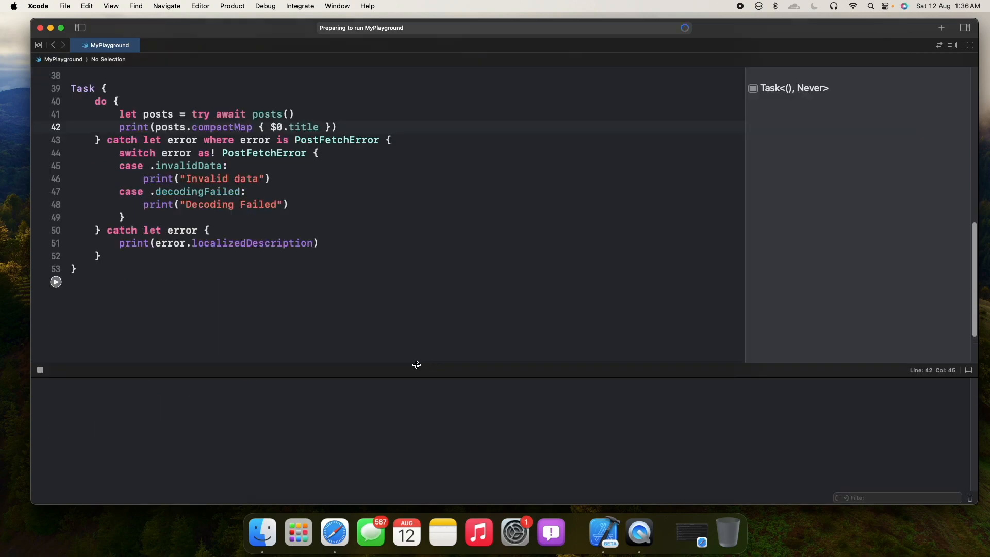